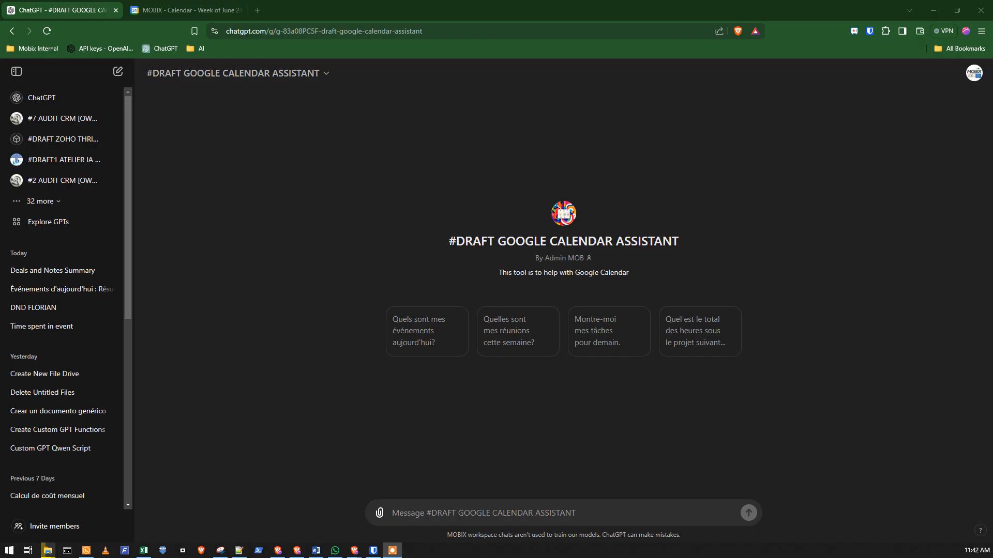
Greet the Google Calendar assistant with 'hi' and send a short 'I am Badr' introduction.
text(h)
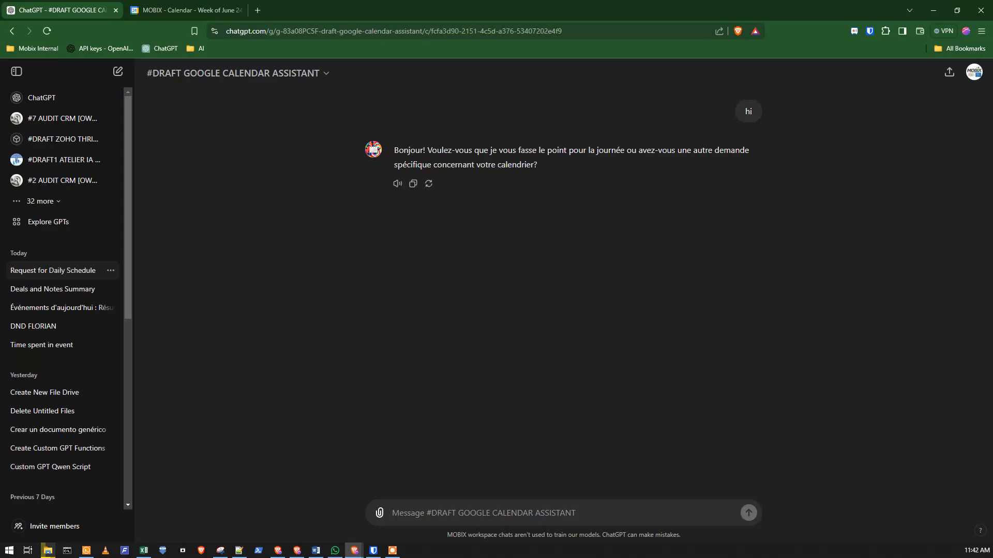
text(B)
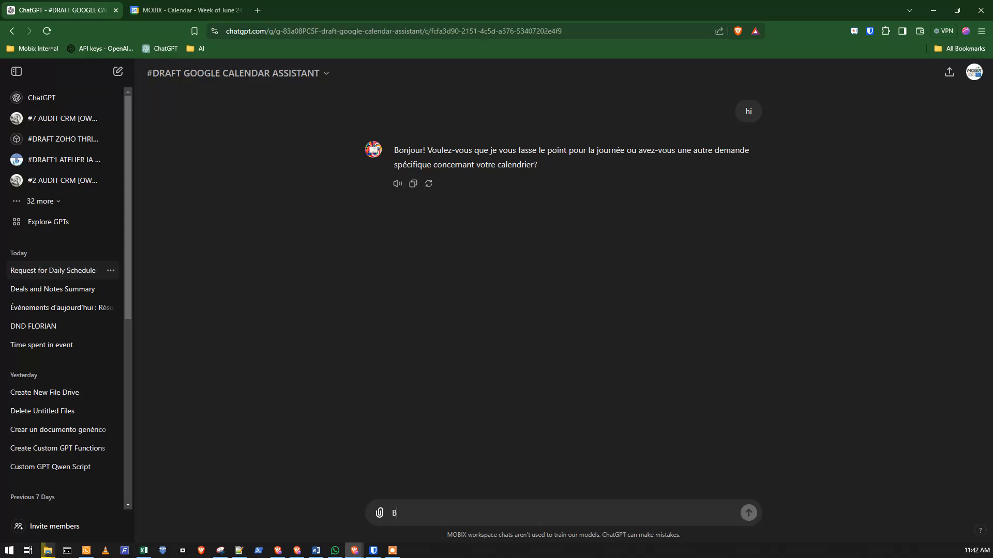
text(adr)
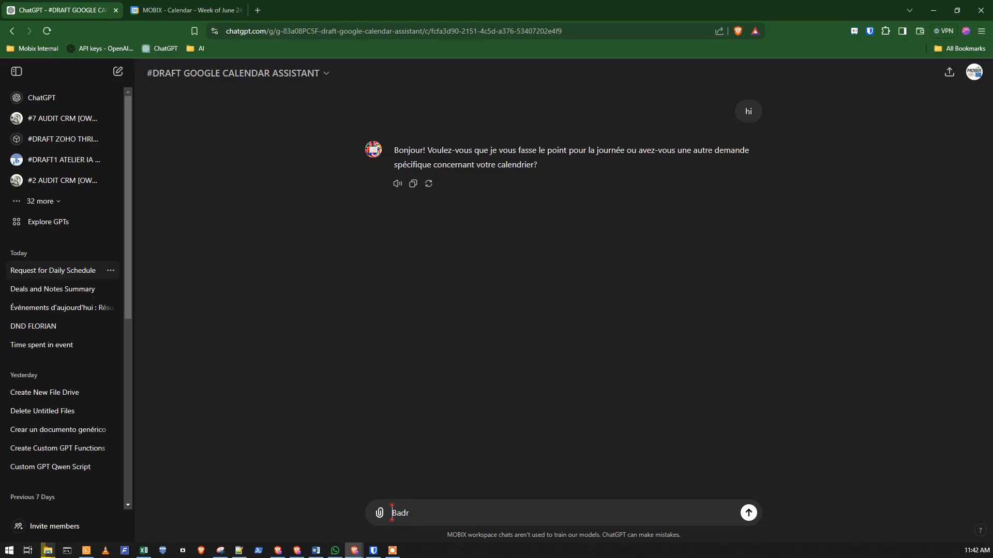
text(I am)
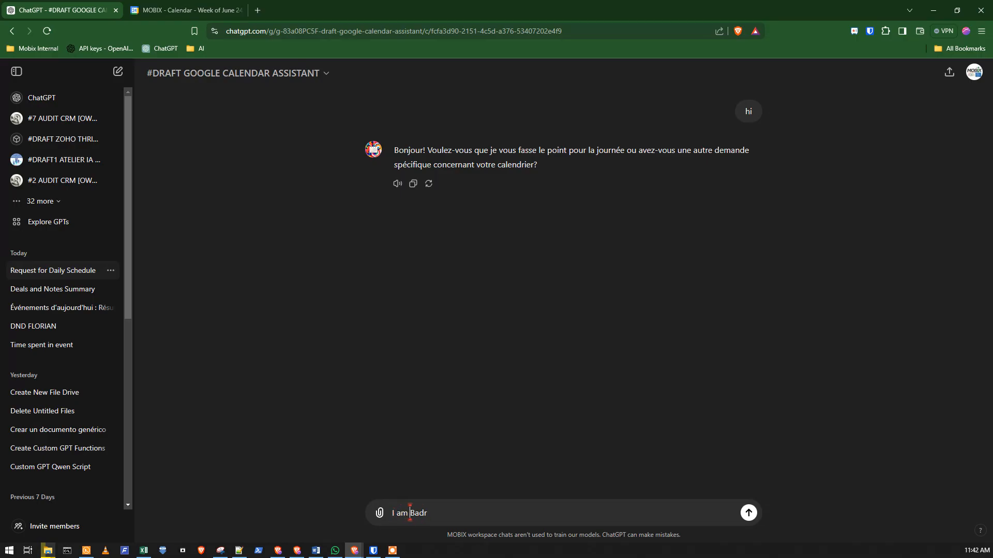
click(747, 513)
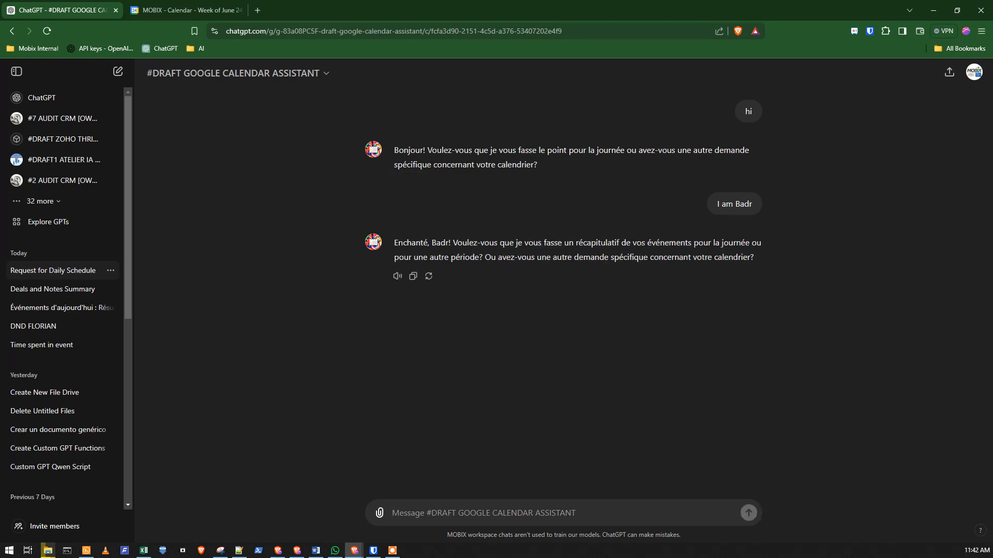
Reply 'yes' for today's summary and check the two returned events against the Google Calendar tab.
text(yes)
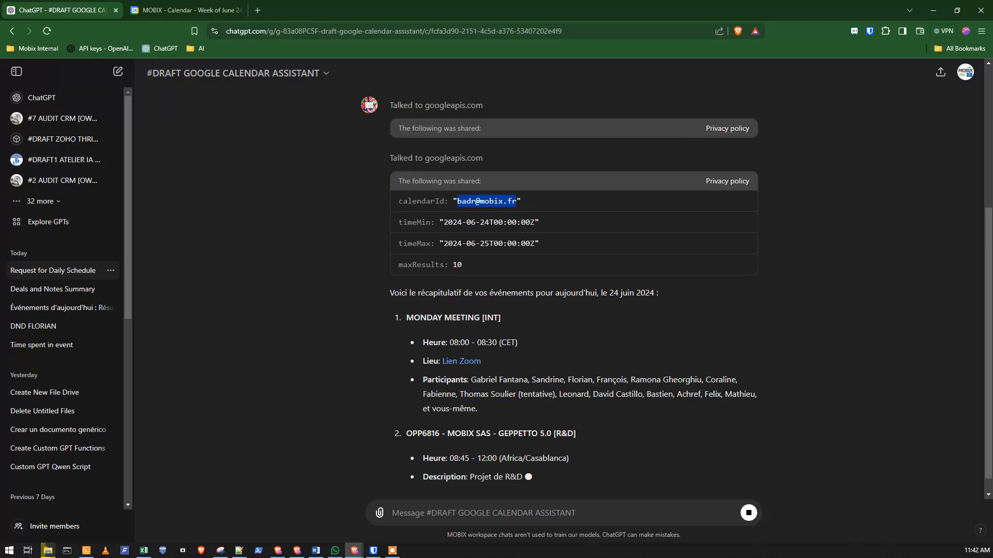
scroll(down, 3)
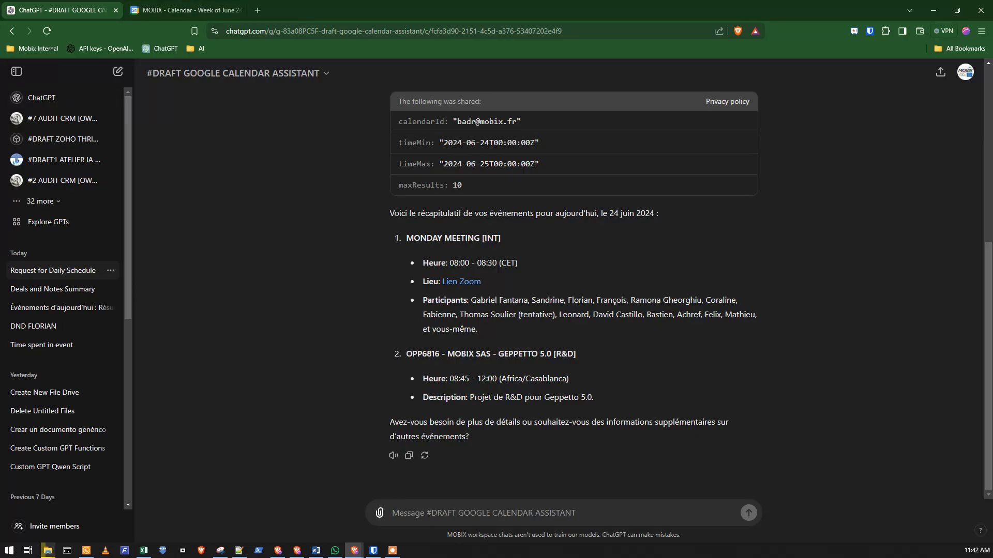
click(185, 11)
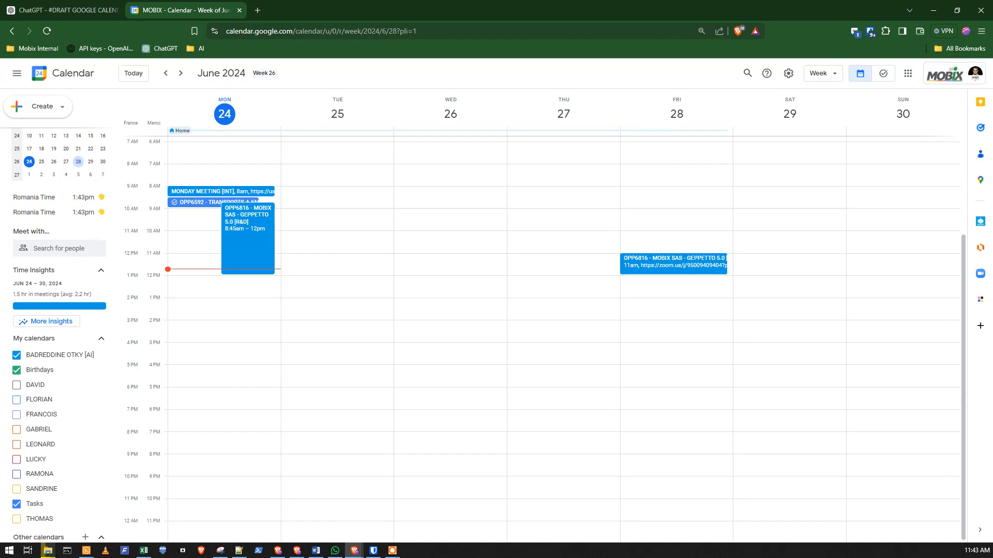
click(60, 10)
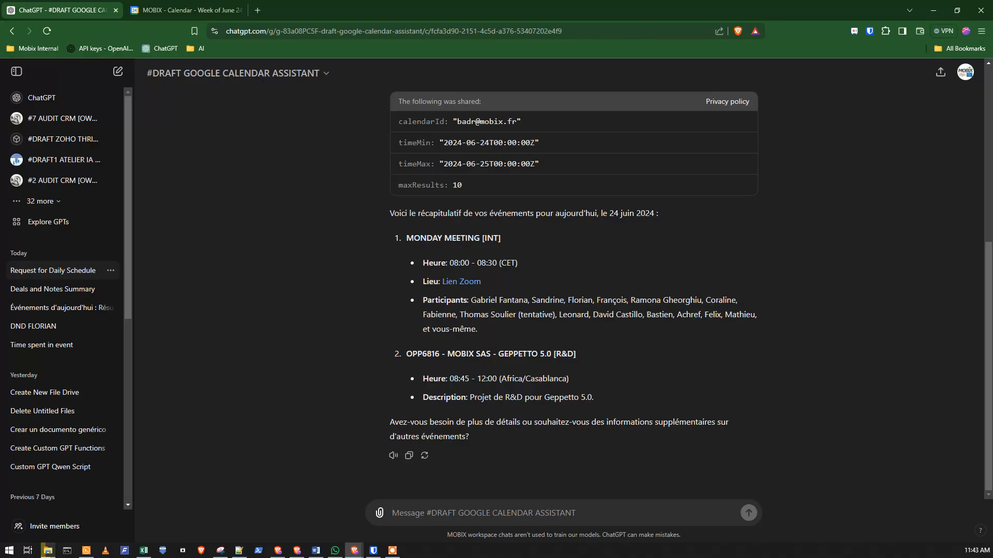
Send 'duplicate the event OPP6816 to tomorrow from 8am to 12 Casablanca time' to the assistant.
text(create)
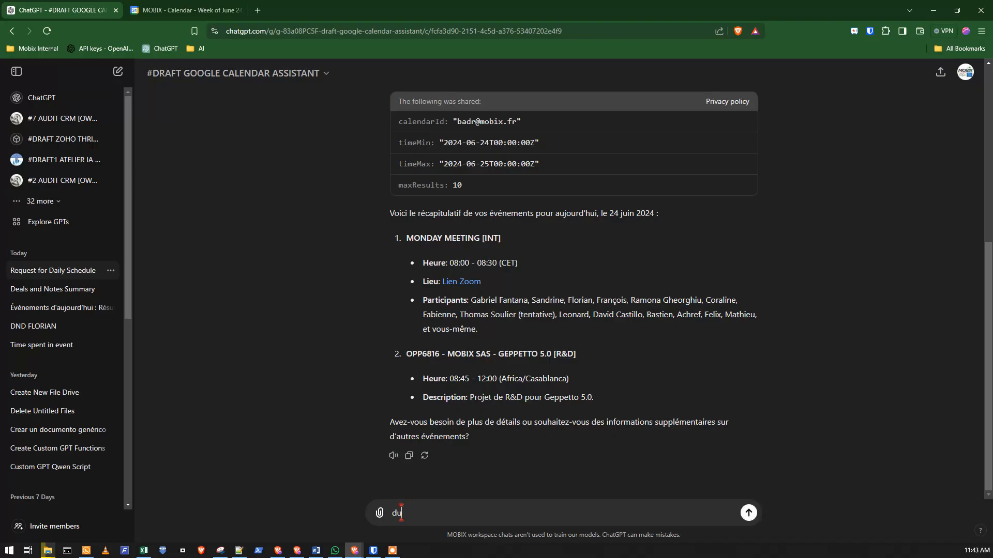
text(duplicate the)
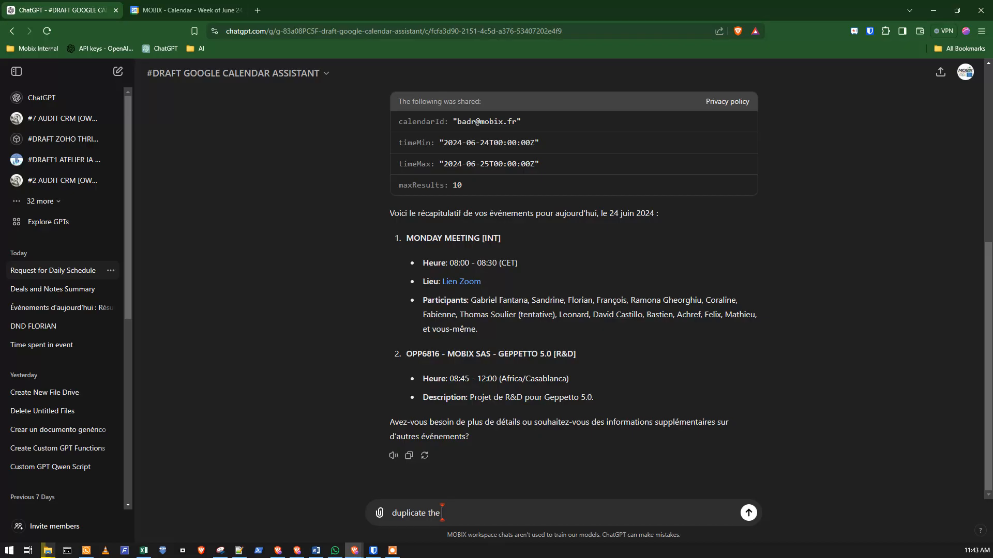
text(event)
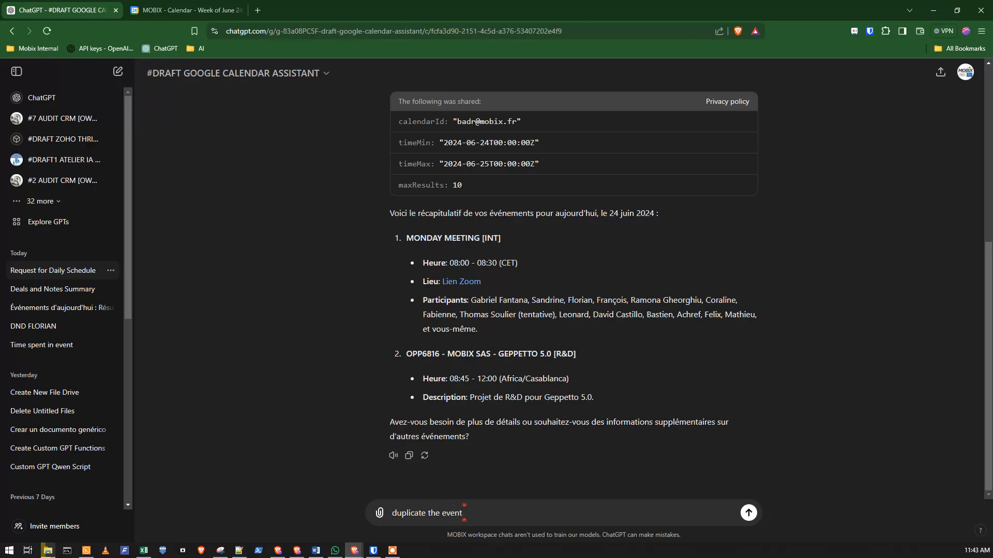
text(OPP68)
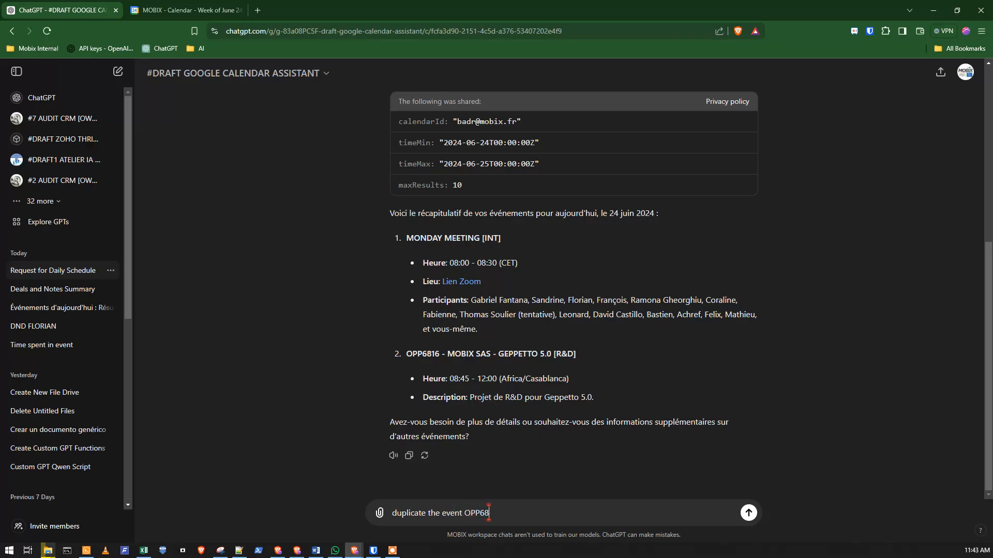
text(16)
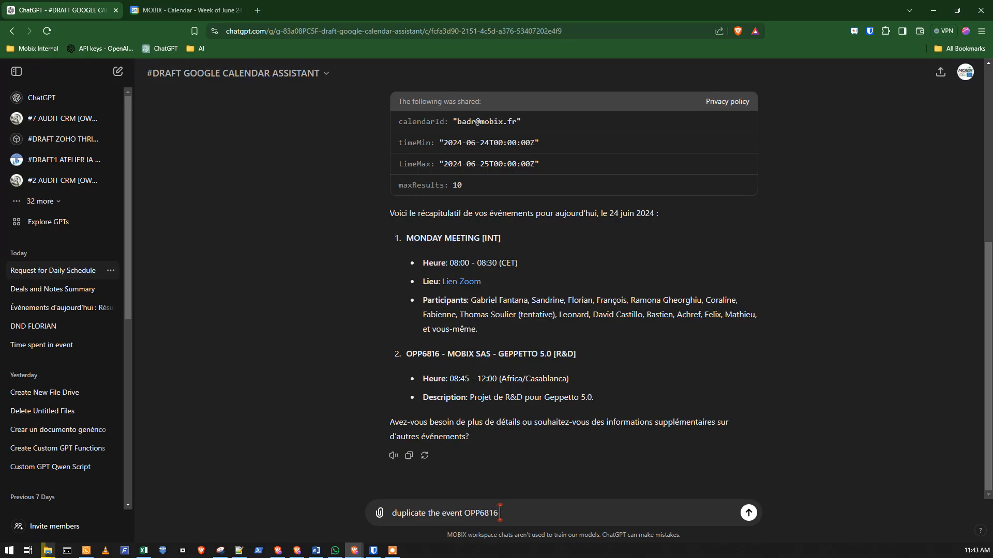
text(to tomorrow f)
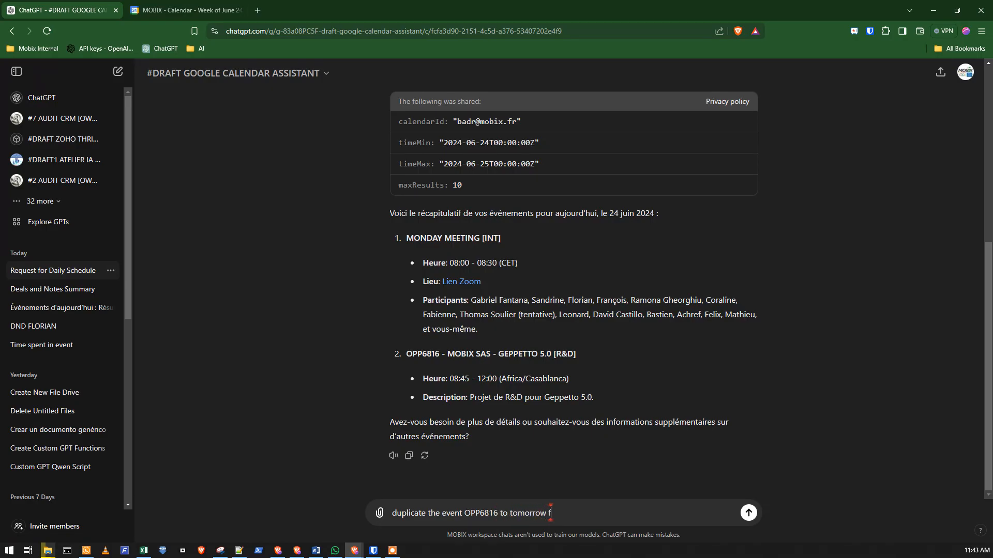
text(rom 8am)
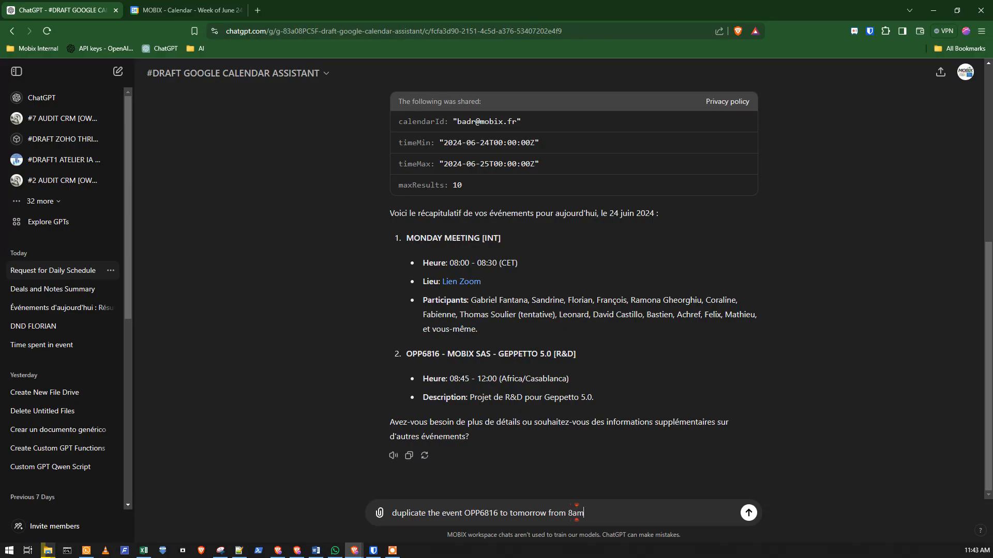
text(to 12)
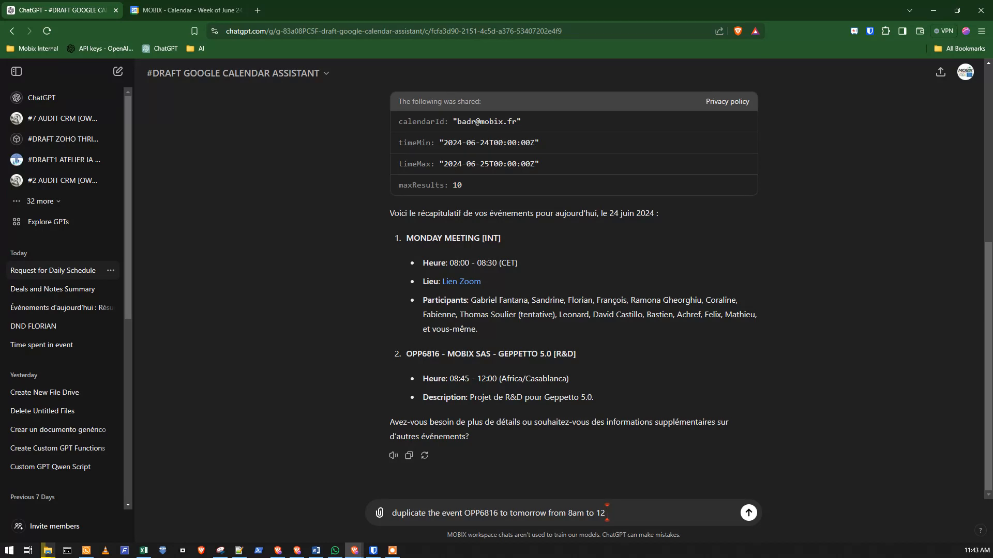
text(Casabla)
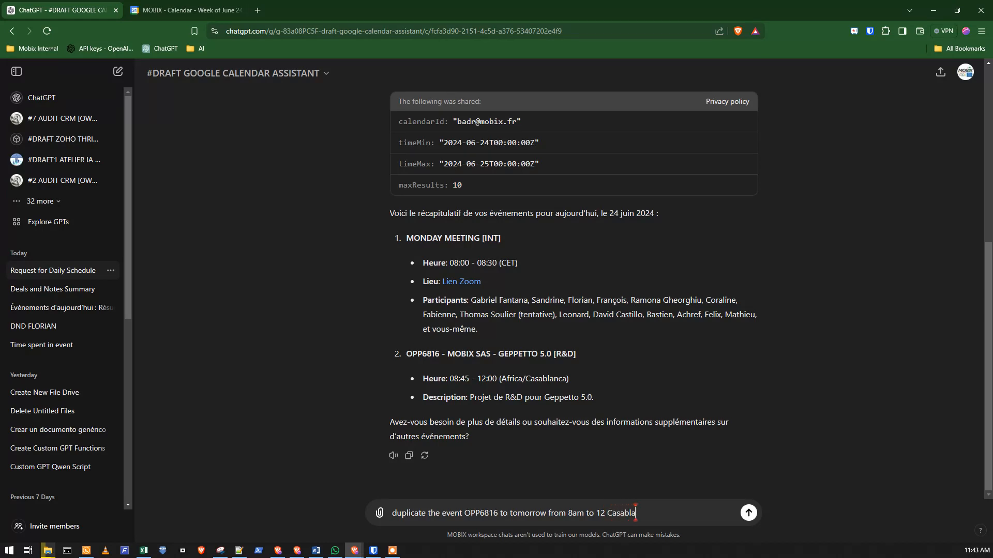
text(time)
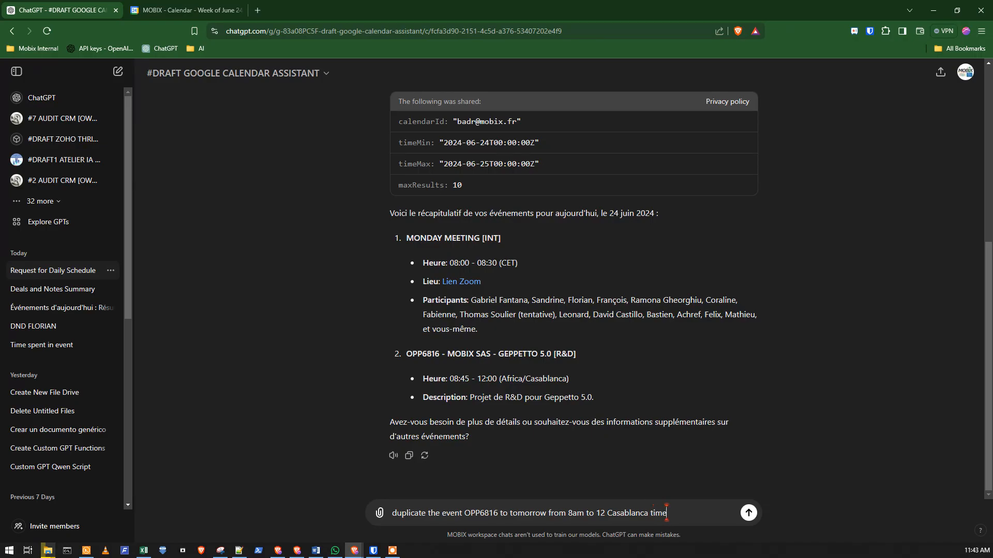
click(748, 513)
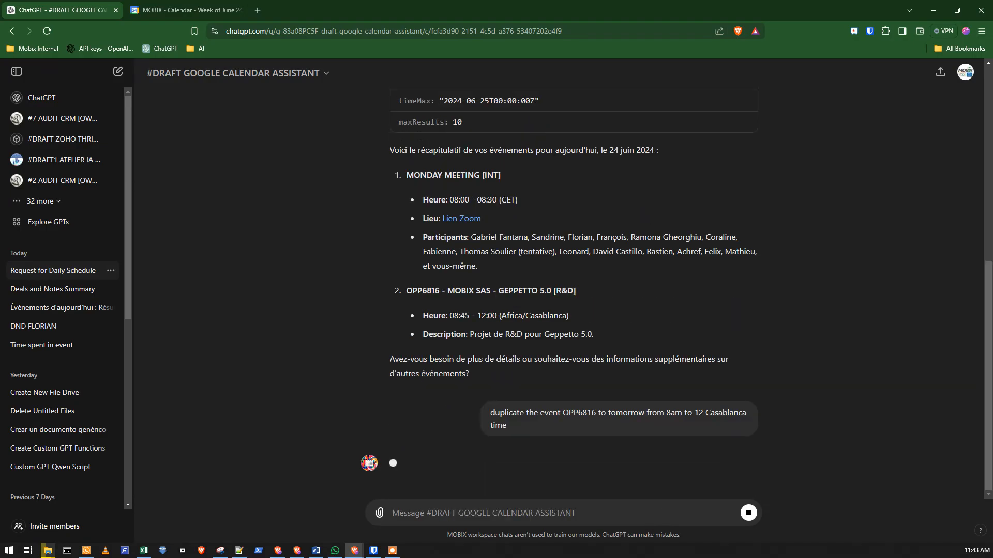
Glance at the calendar week while waiting, then confirm the googleapis.com permission prompt.
click(185, 10)
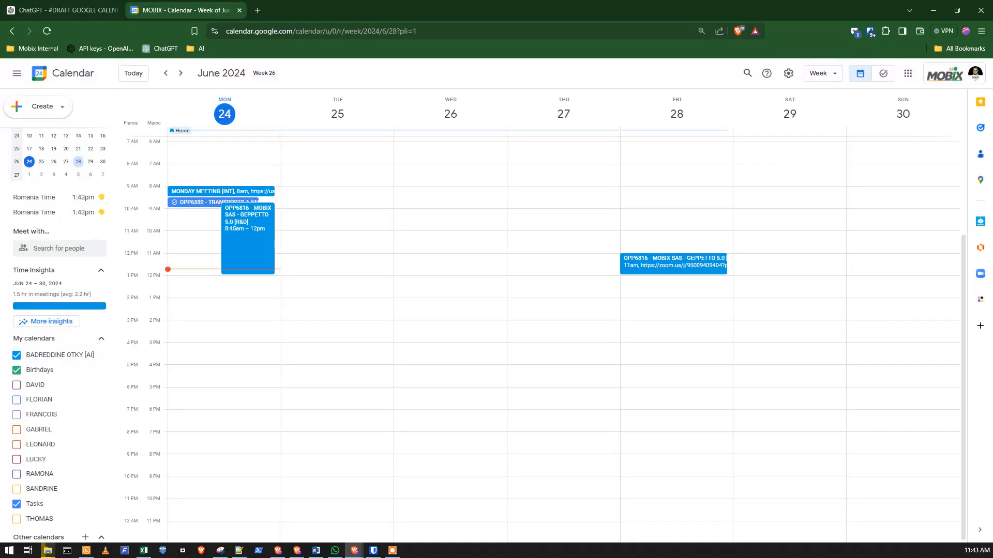
click(61, 10)
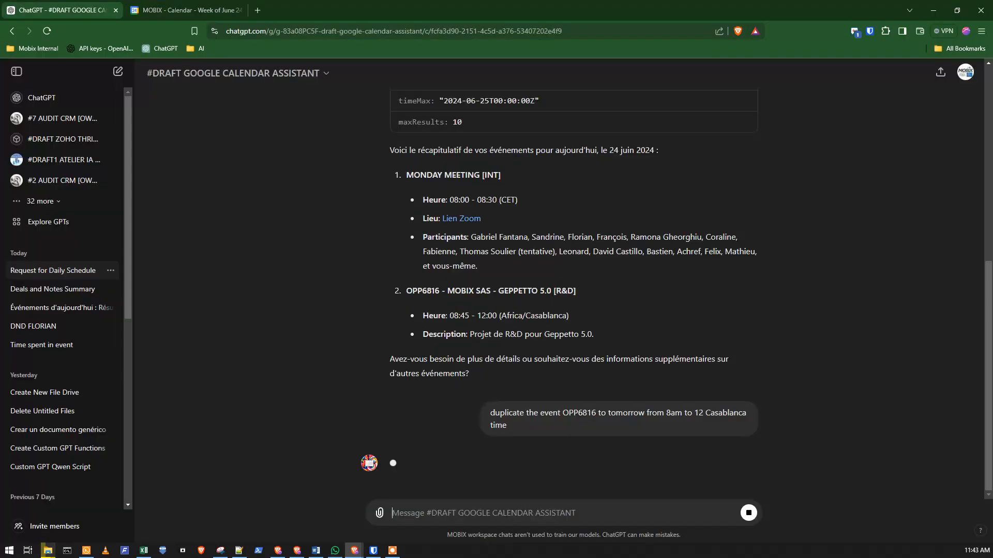
click(184, 10)
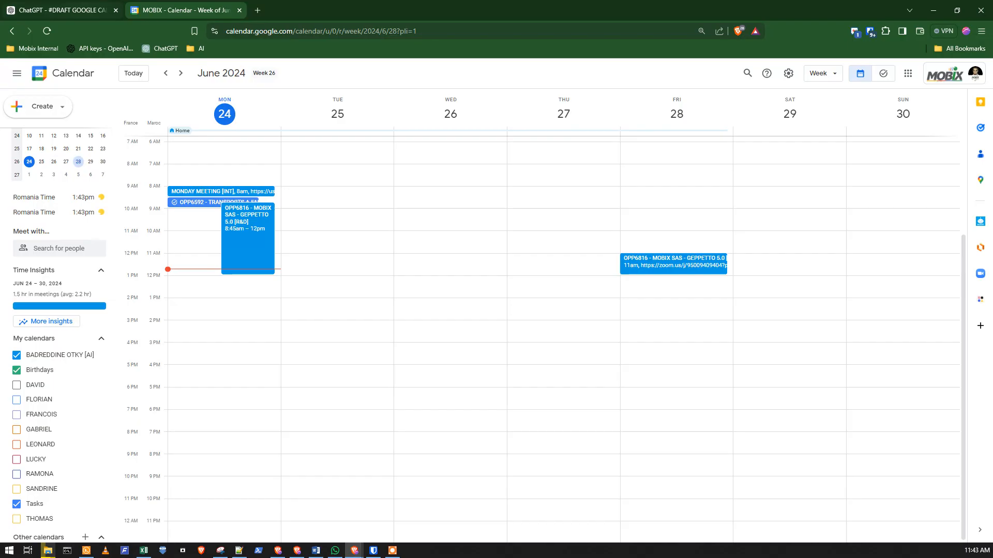
mouse_move(60, 9)
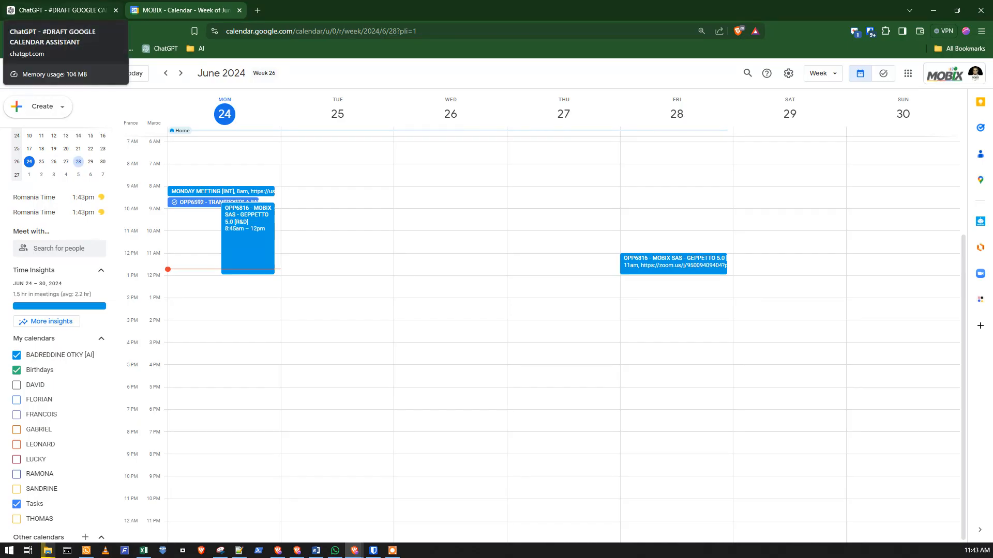
click(60, 10)
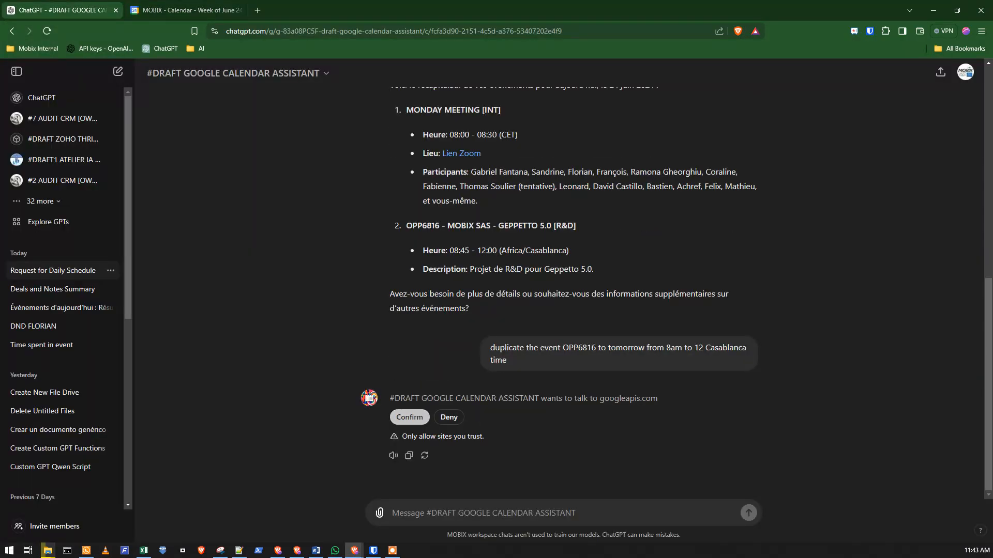
click(409, 417)
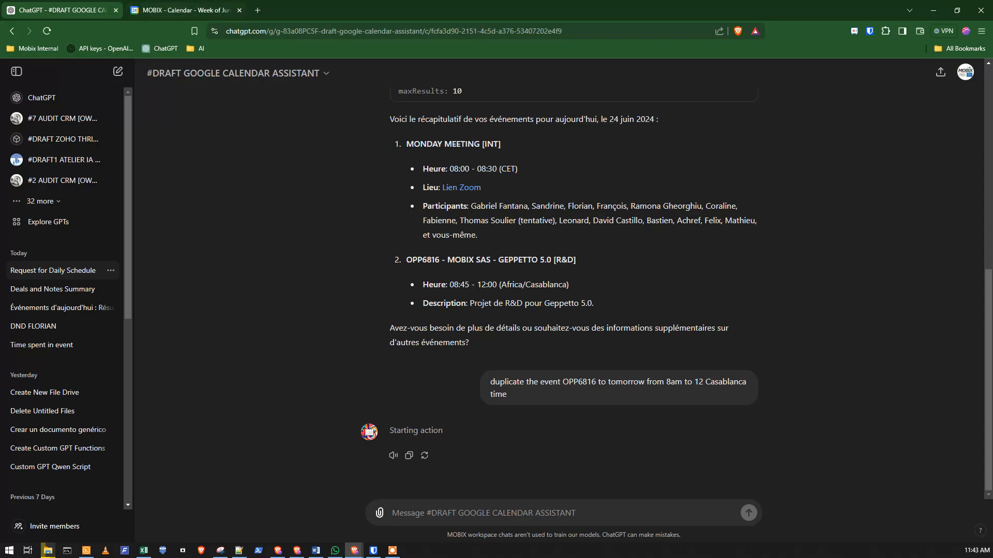
mouse_move(184, 11)
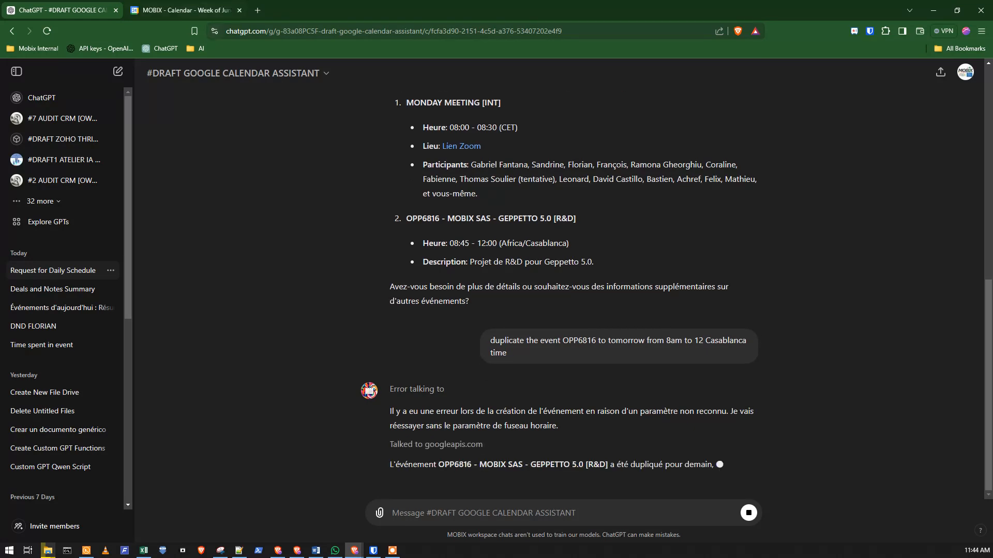
Verify the duplicated OPP6816 event on Tuesday 25 June 08:00–12:00 in Google Calendar.
click(184, 11)
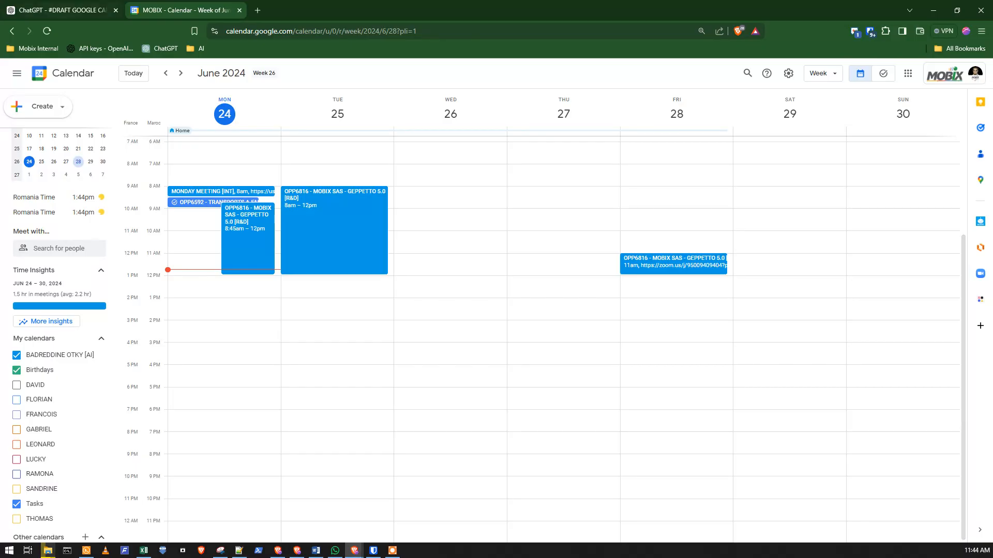
click(60, 11)
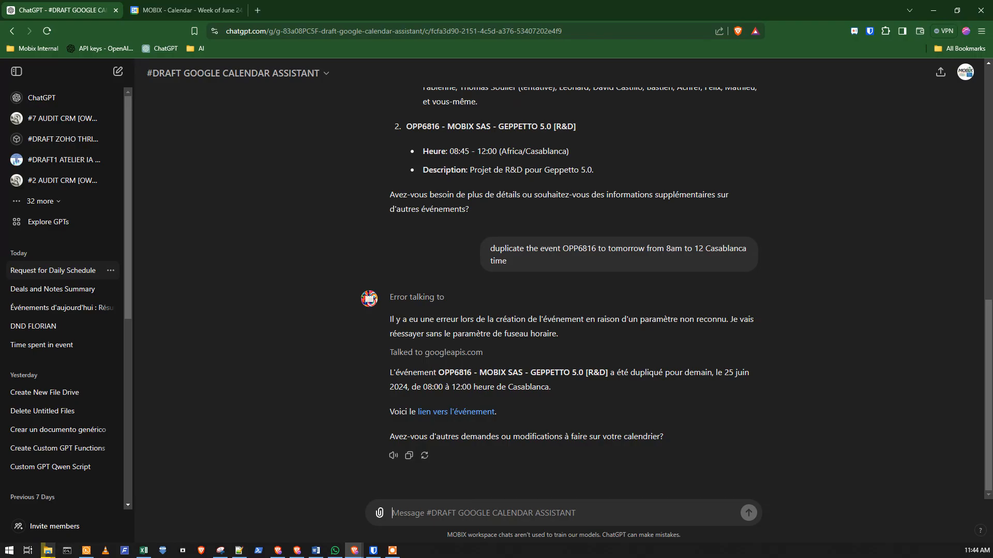
Send 'delete it', confirm the googleapis.com prompt, and verify 25 June is empty in the calendar.
text(delete it)
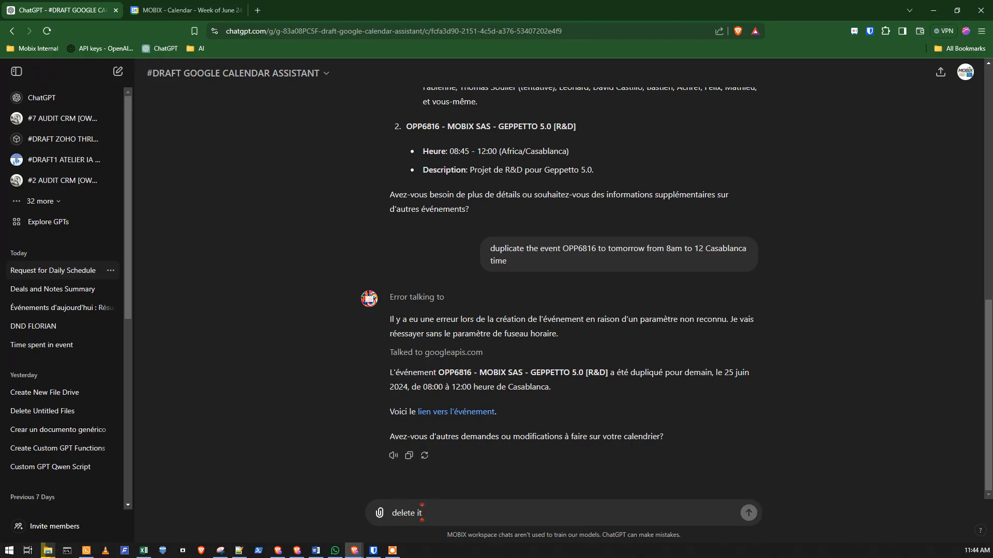
click(747, 513)
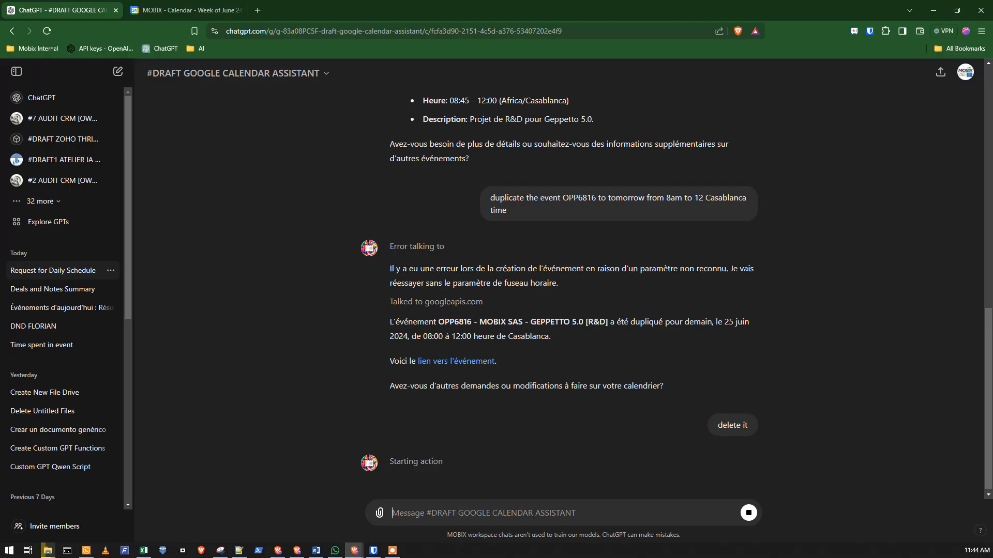
scroll(down, 3)
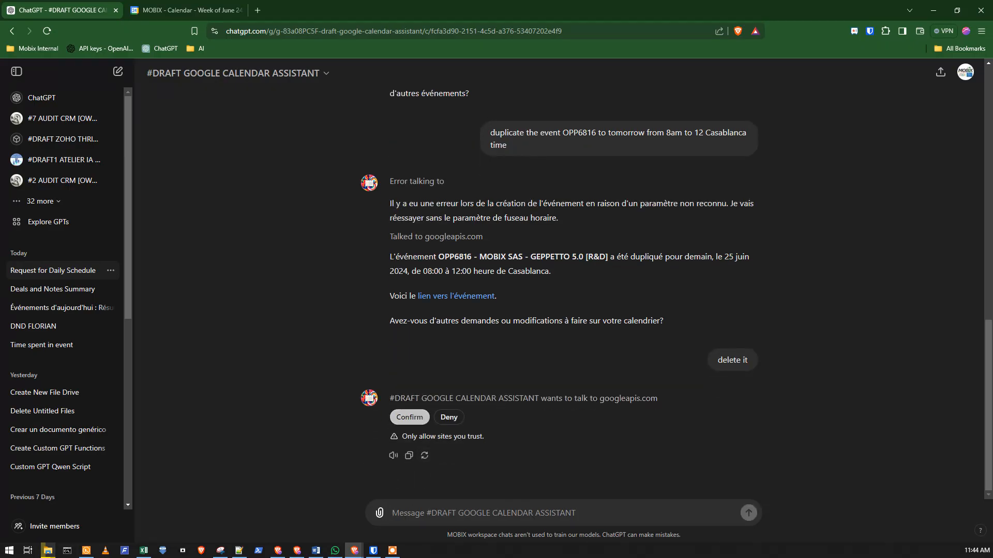
click(410, 417)
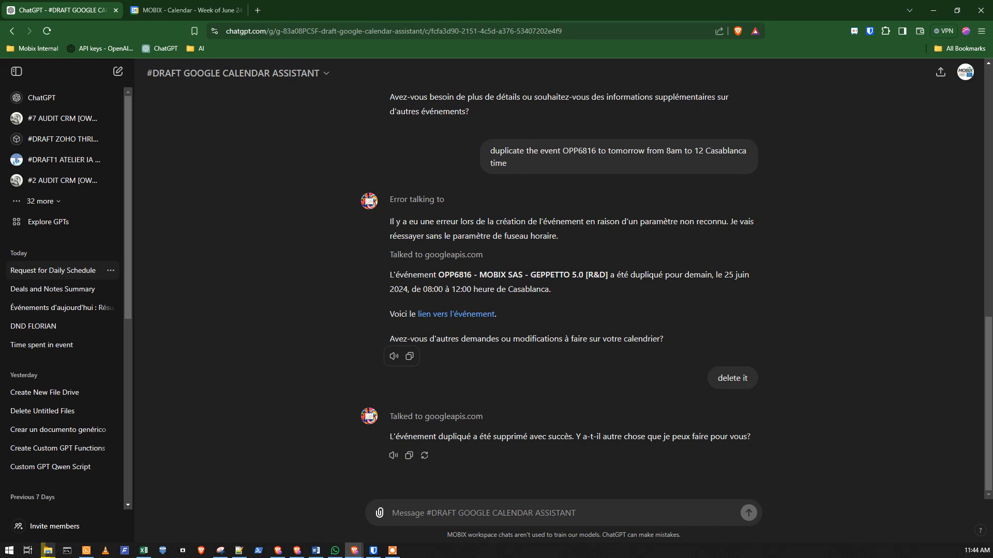
click(184, 10)
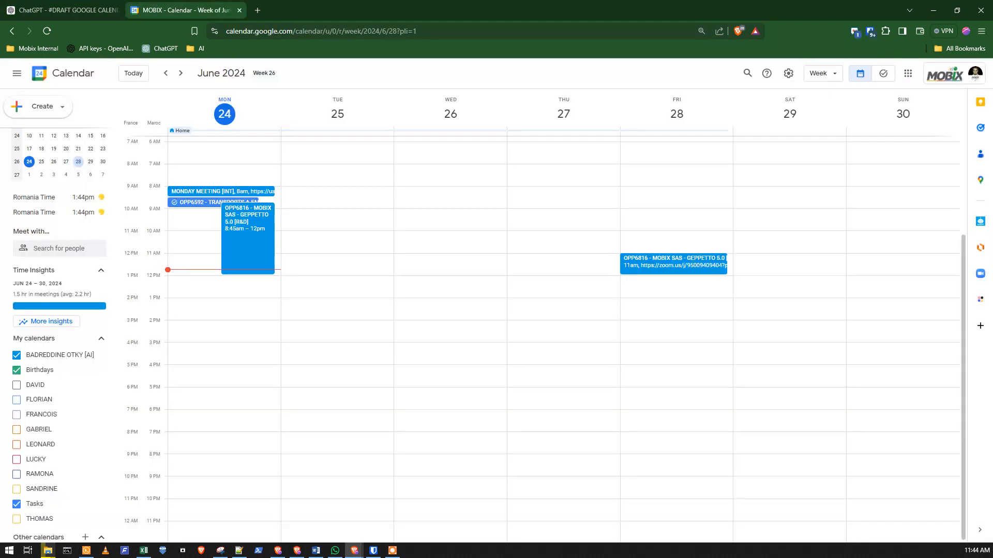
click(61, 9)
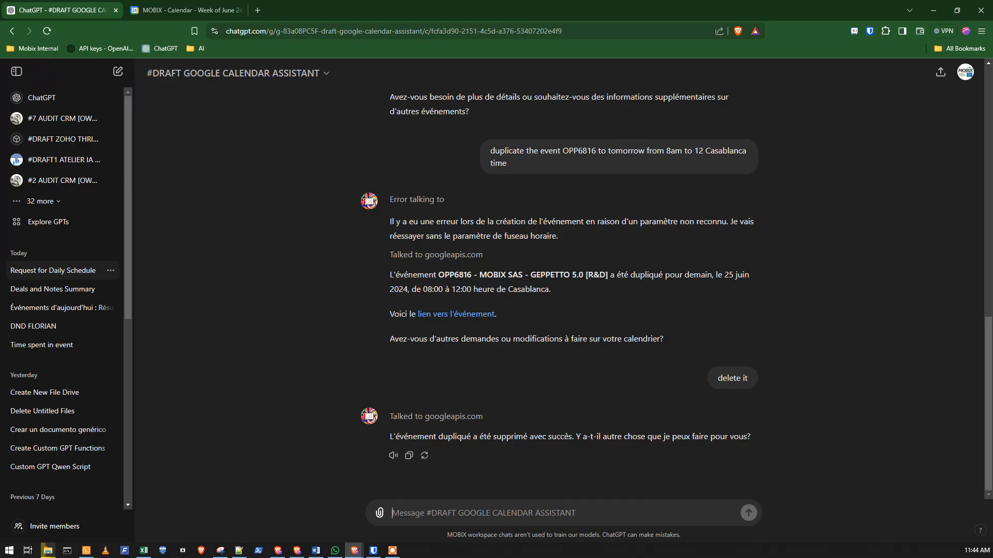
Send 'How much time did I spend on OPP6816 this month?' and highlight the OPP6816 code in the question.
text(How mu)
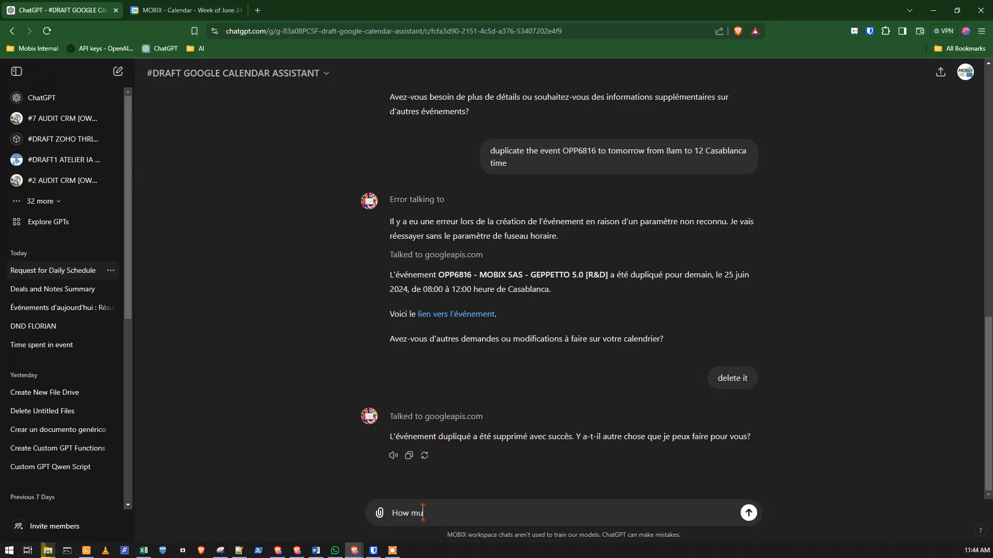
text(ch time d)
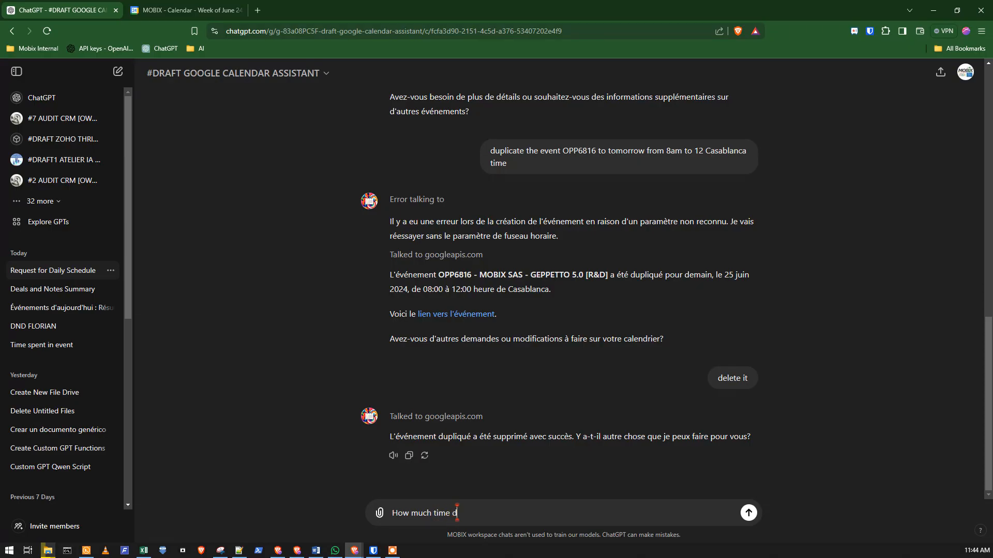
text(id)
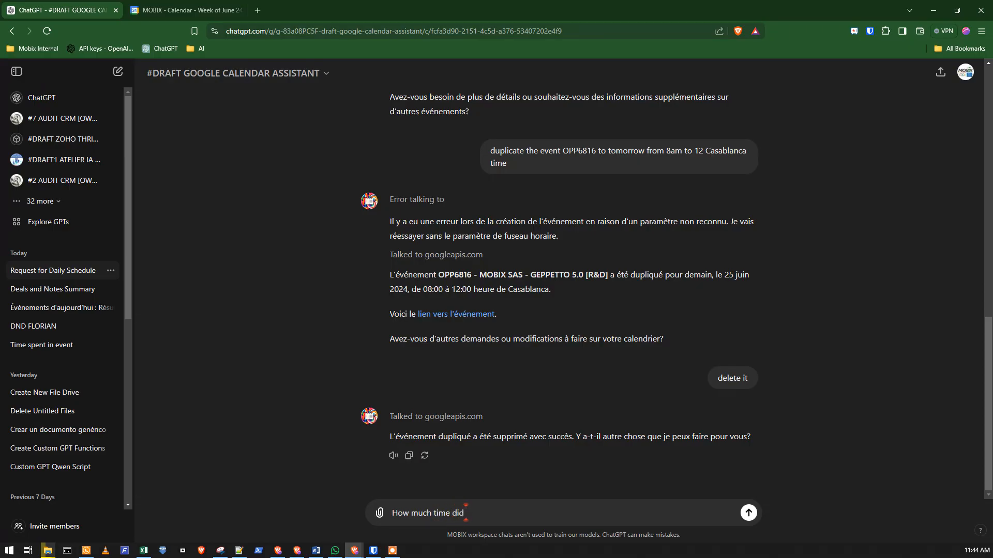
text(I spend o)
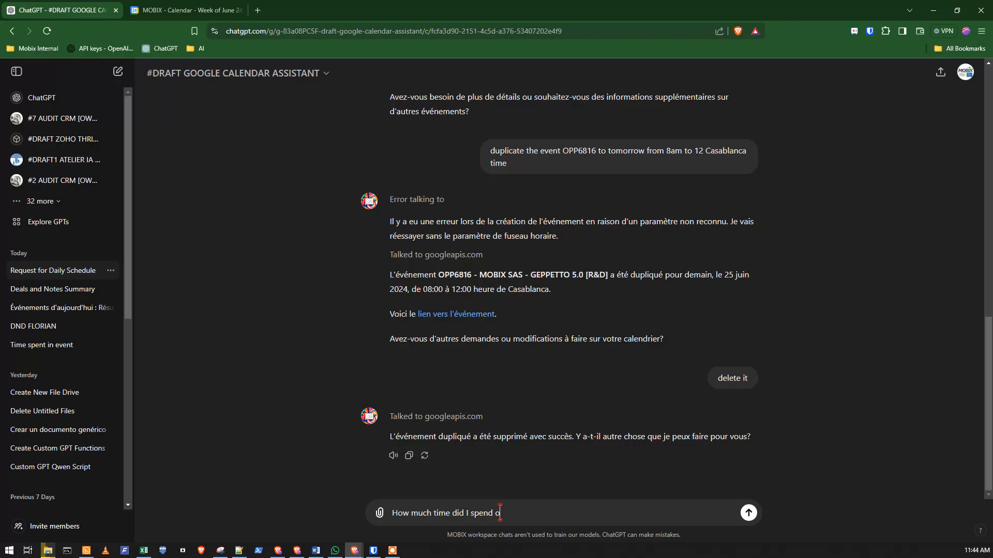
text(n OPP)
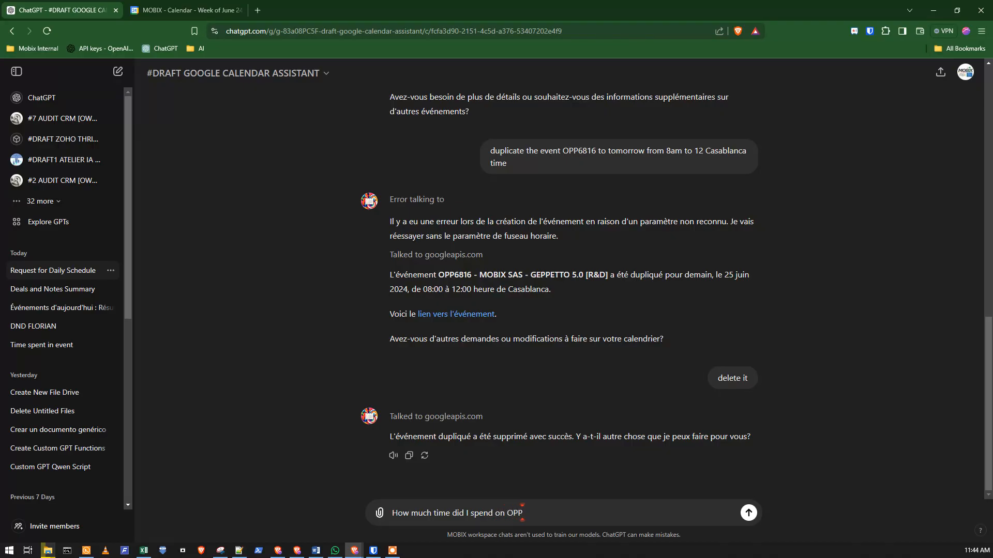
text(6816 t)
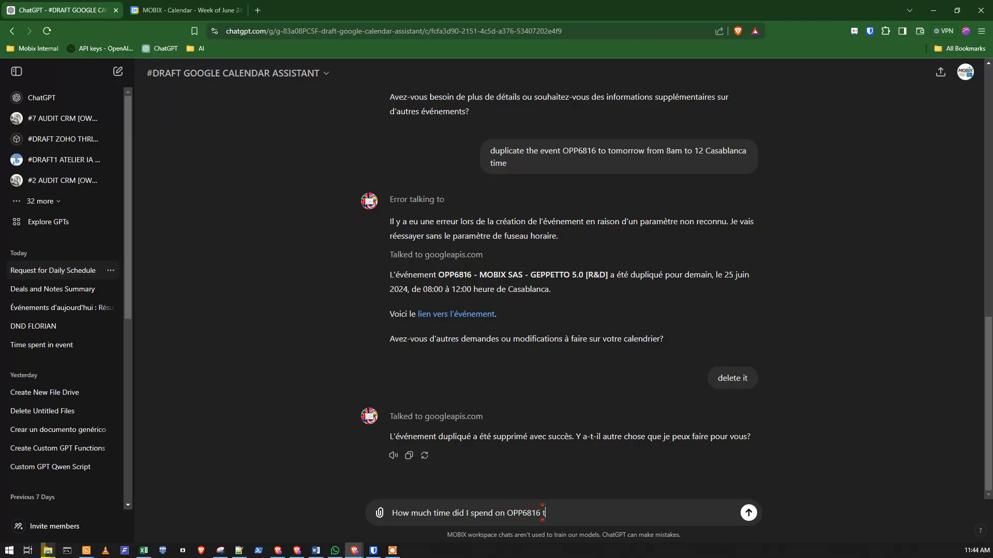
text(his month?)
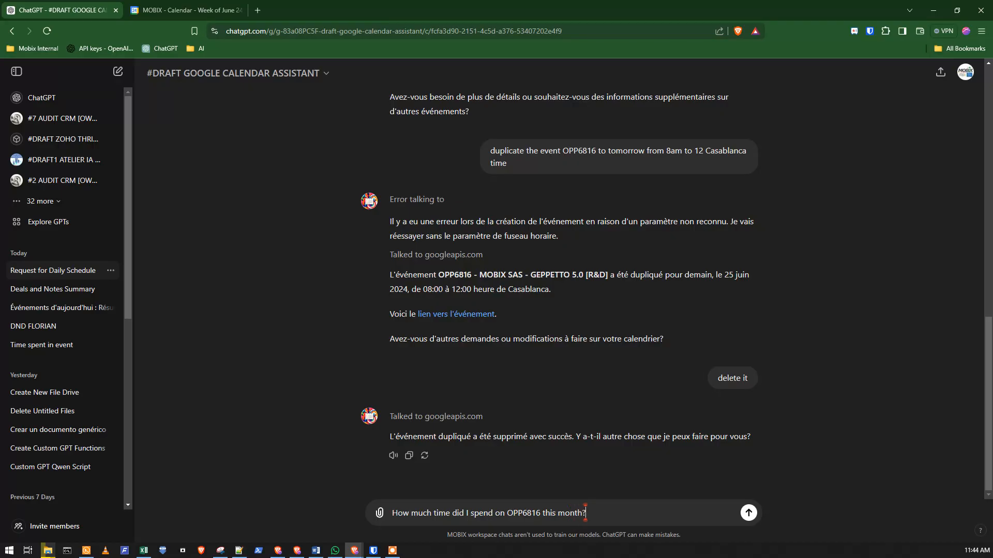
click(748, 513)
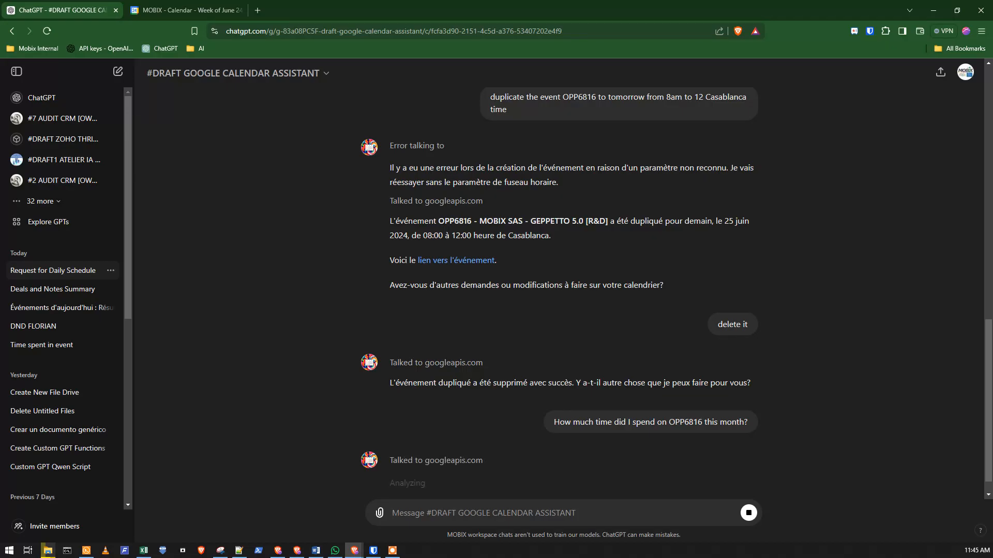
scroll(down, 3)
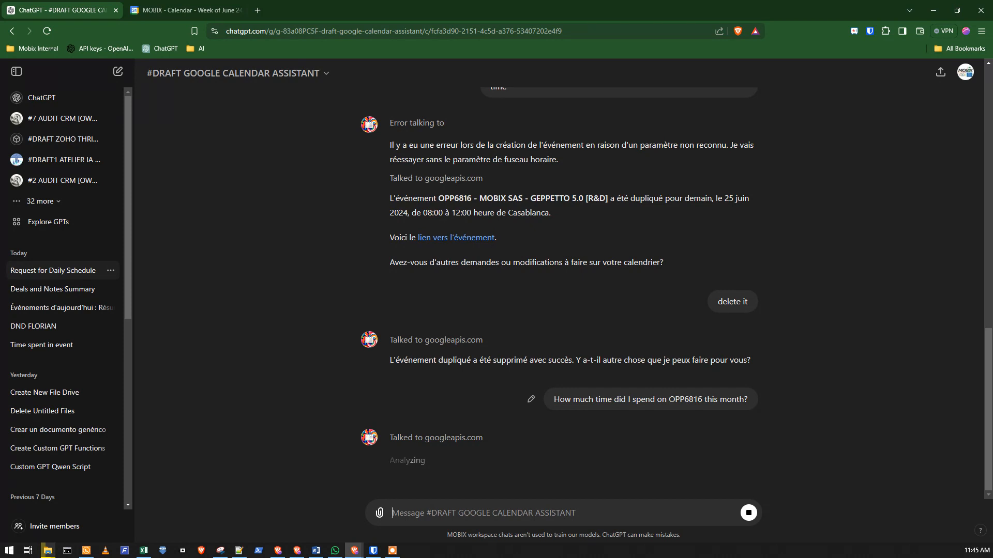
double_click(685, 399)
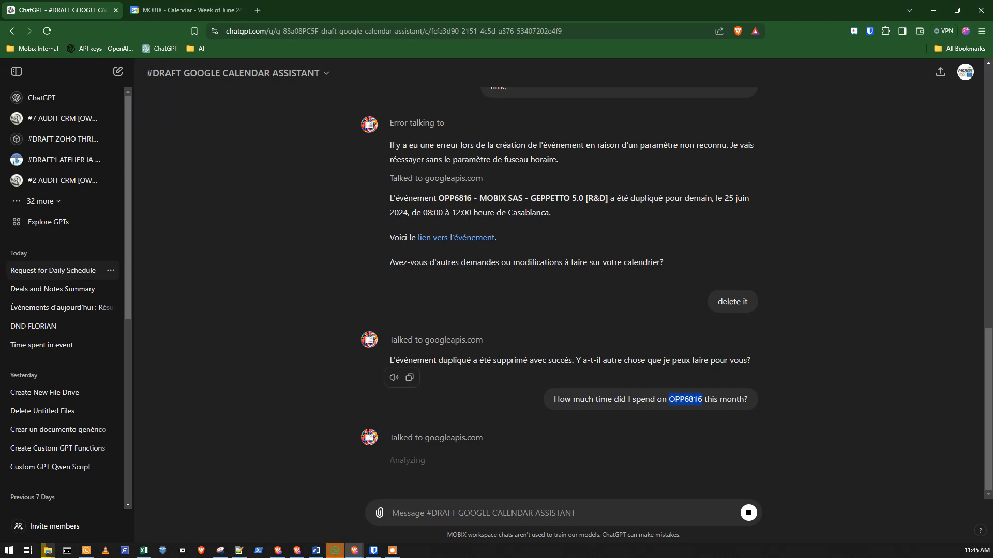
mouse_move(650, 399)
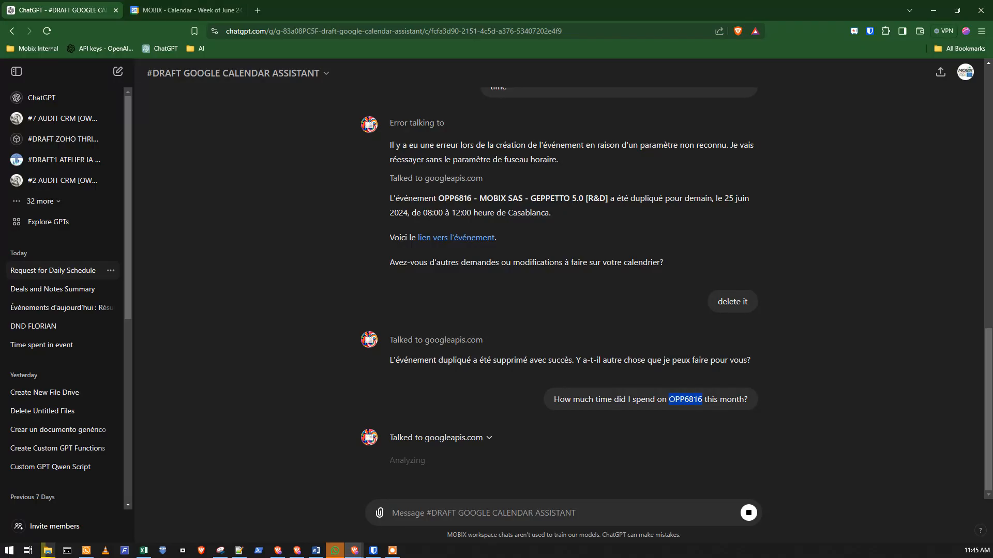
Inspect the 'Talked to googleapis.com' query parameters, noting June 2024 range and max results 100.
click(488, 437)
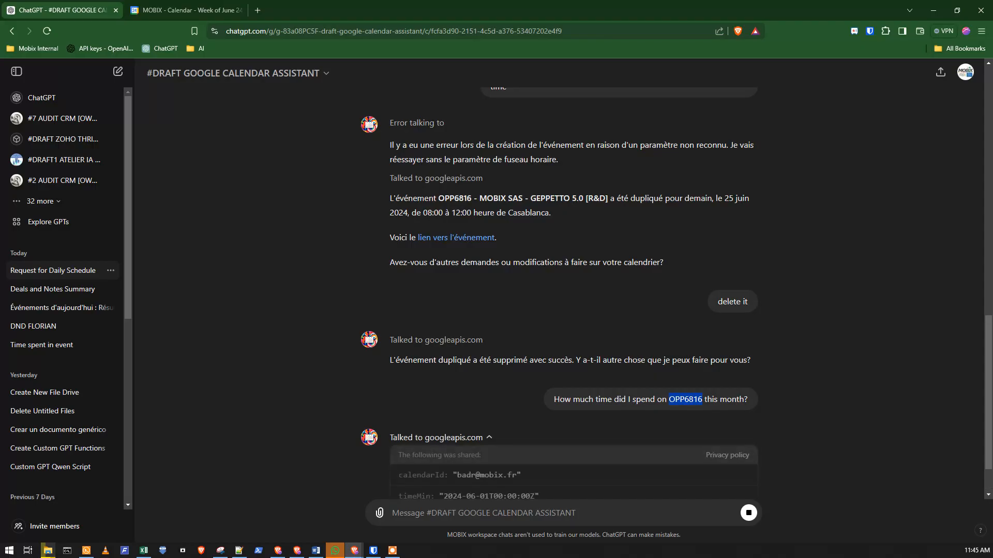
scroll(down, 3)
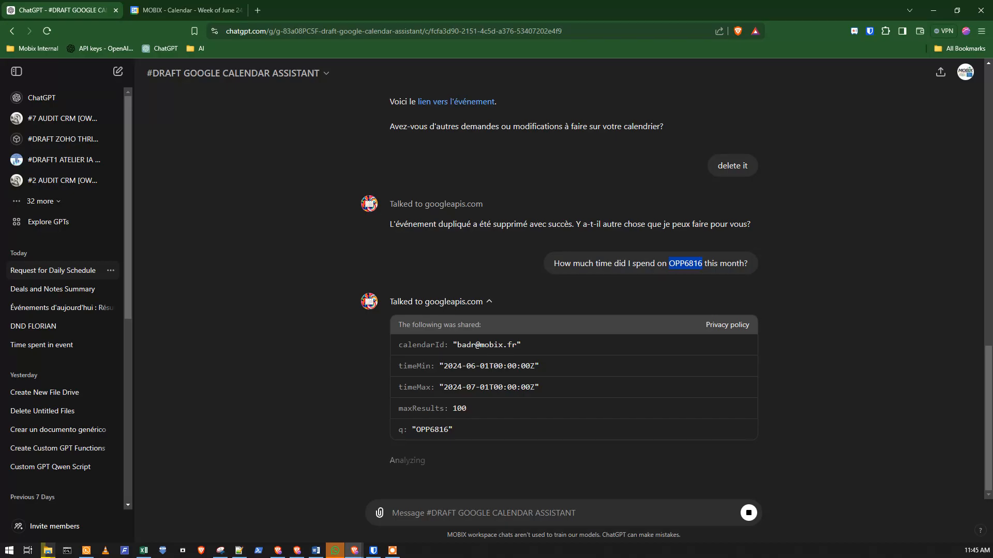
click(490, 301)
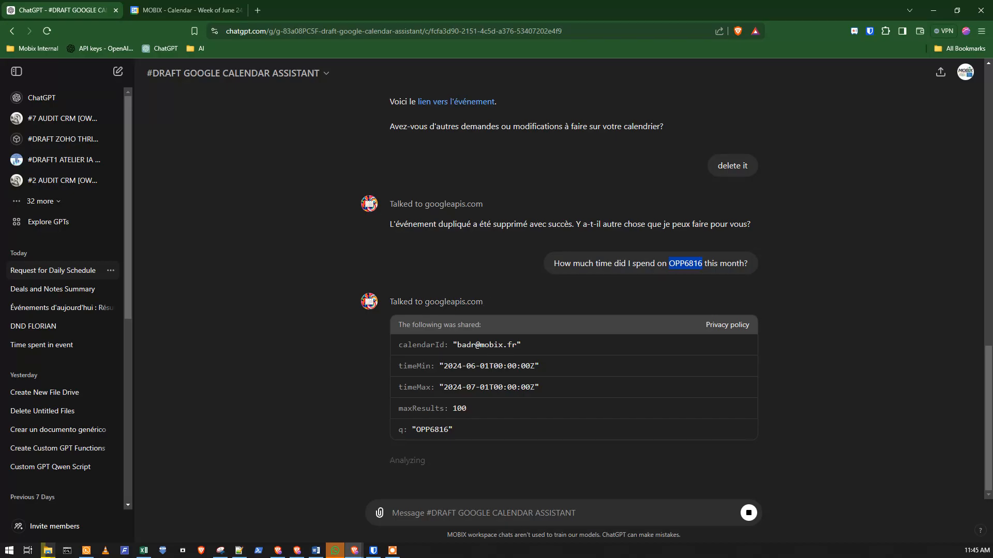
double_click(459, 409)
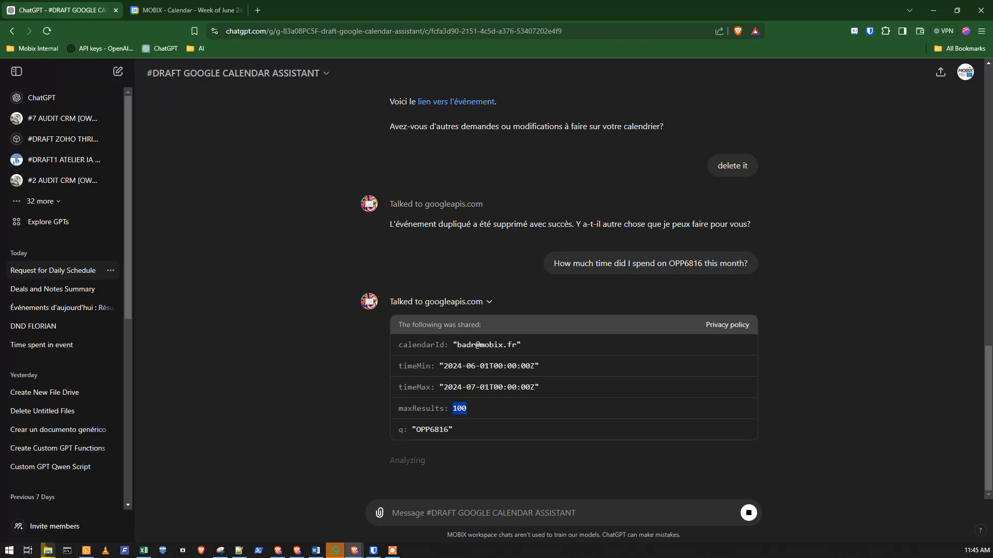
scroll(up, 3)
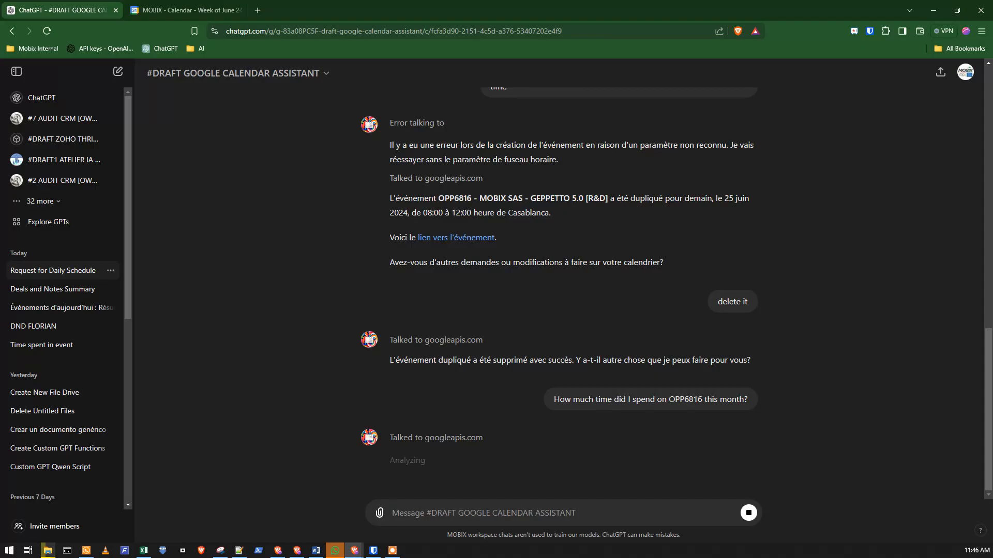
mouse_move(184, 11)
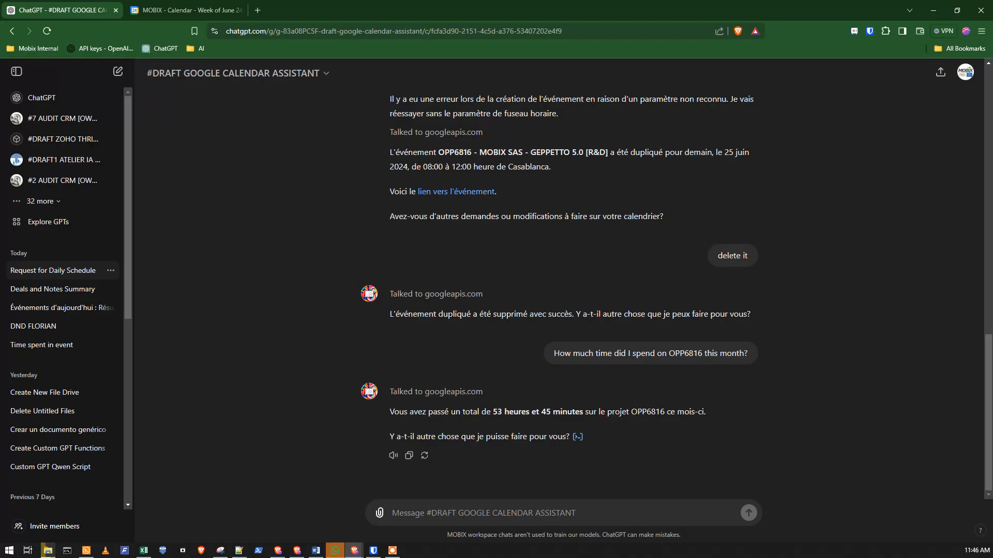
double_click(537, 412)
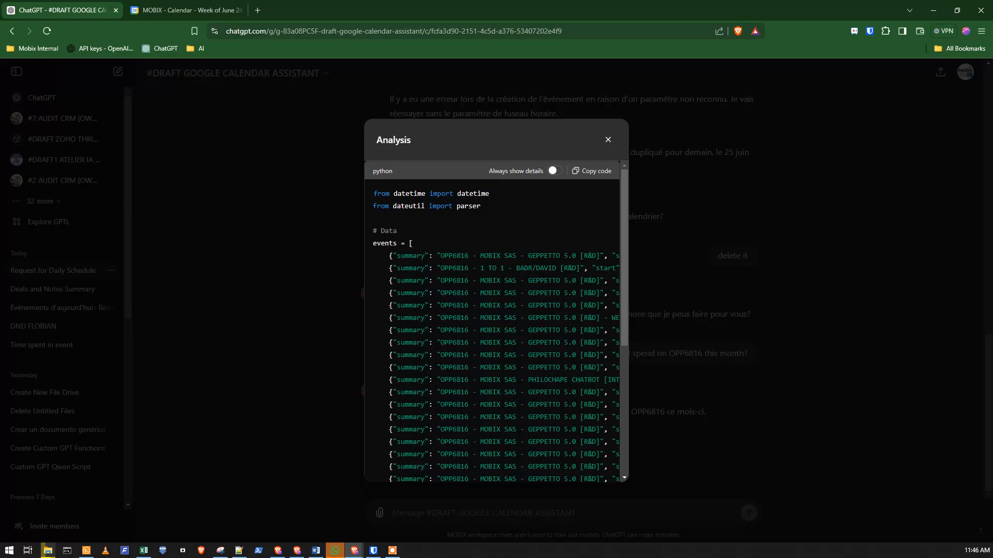
scroll(down, 3)
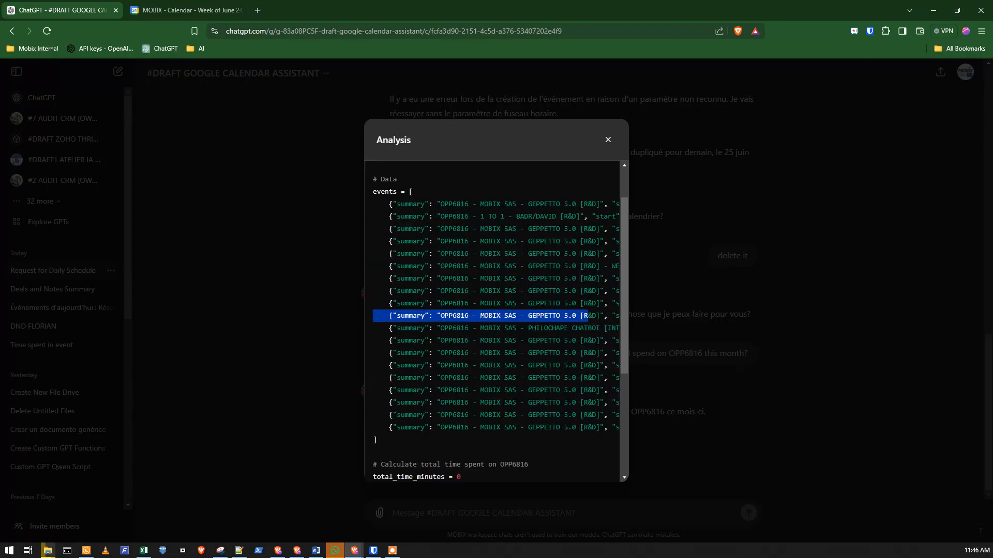
scroll(up, 3)
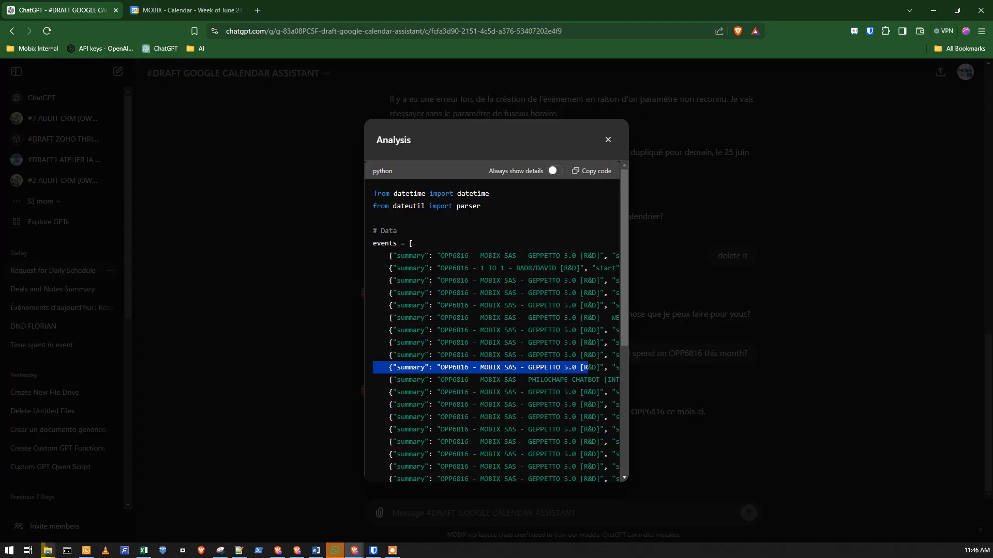
scroll(down, 3)
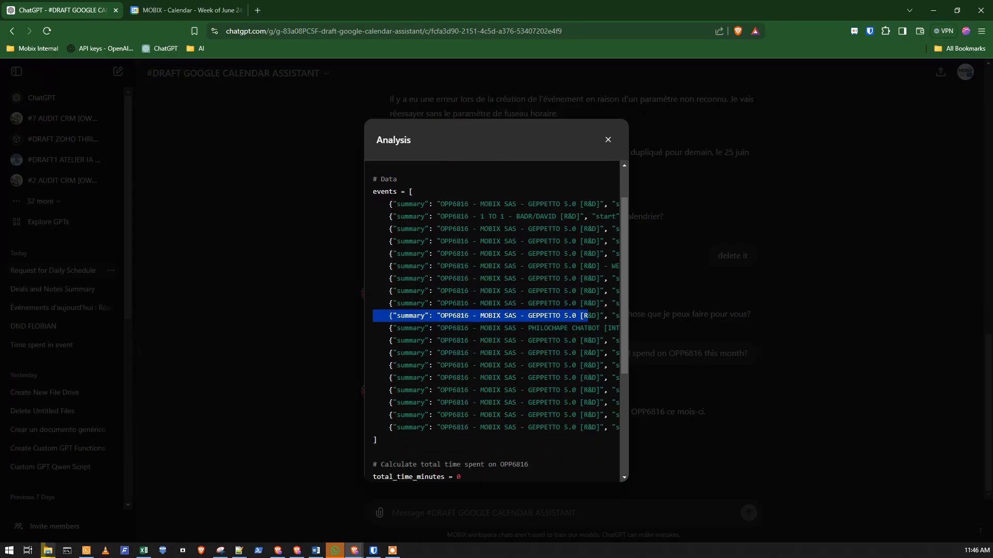
click(606, 140)
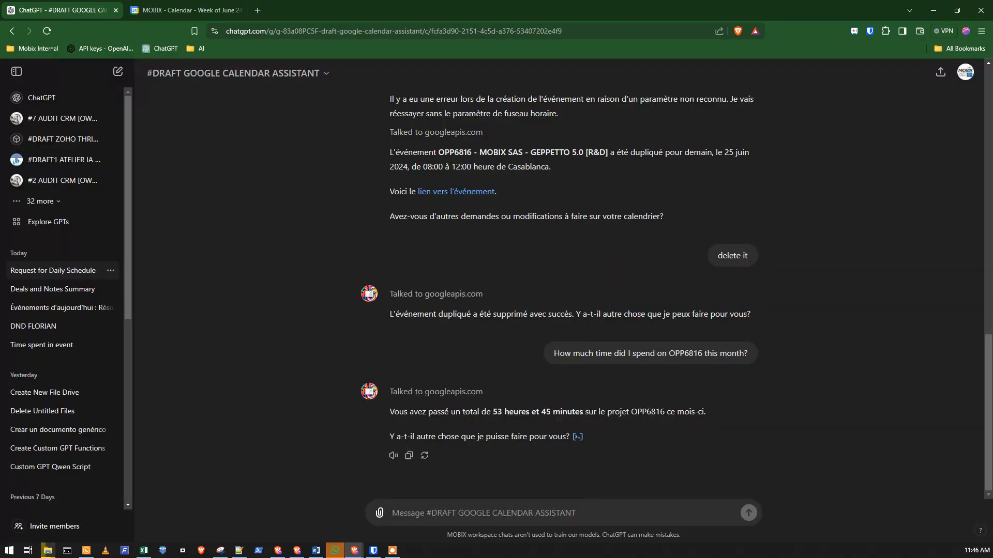